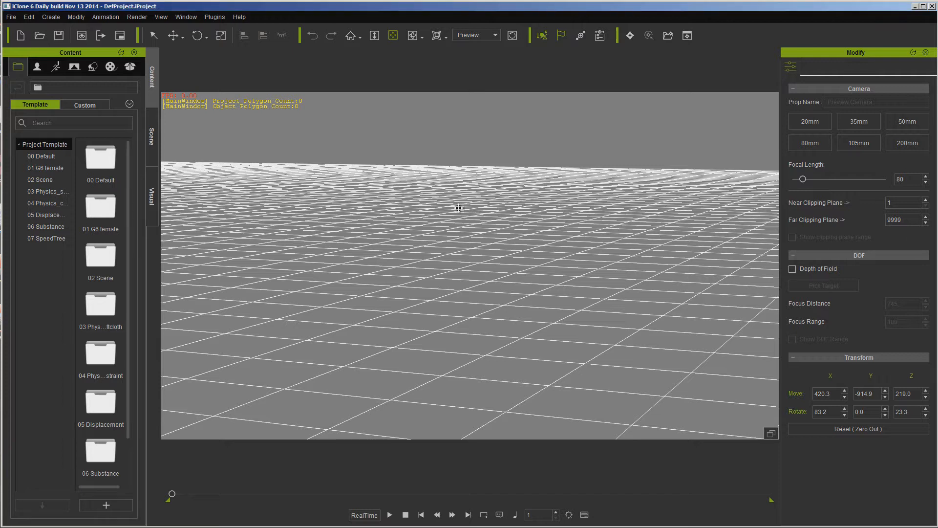
mouse_move(661, 27)
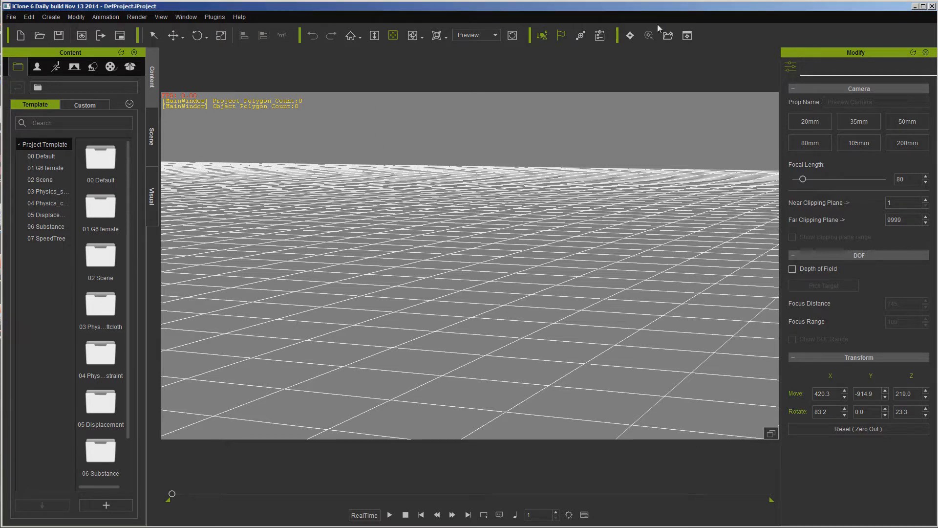
mouse_move(483, 18)
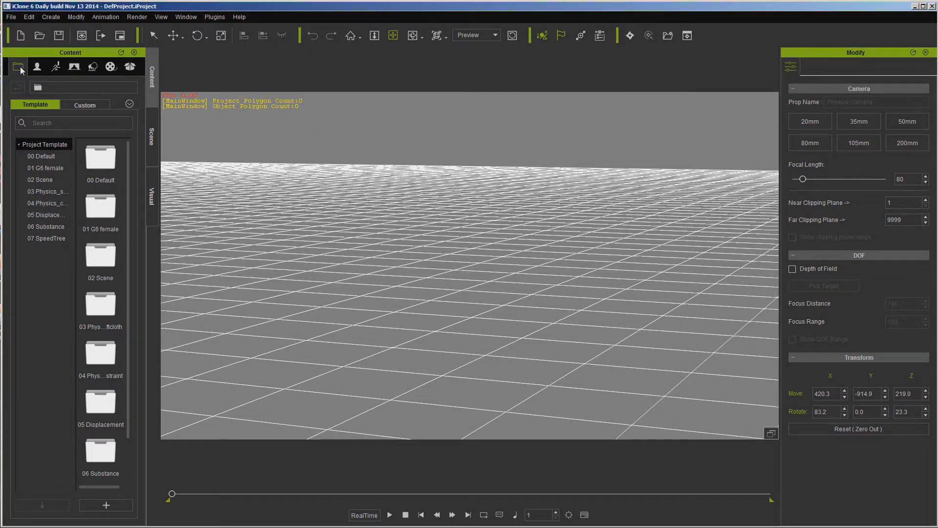
Switch the project library between Custom and built-in Template views a few times.
left_click(84, 103)
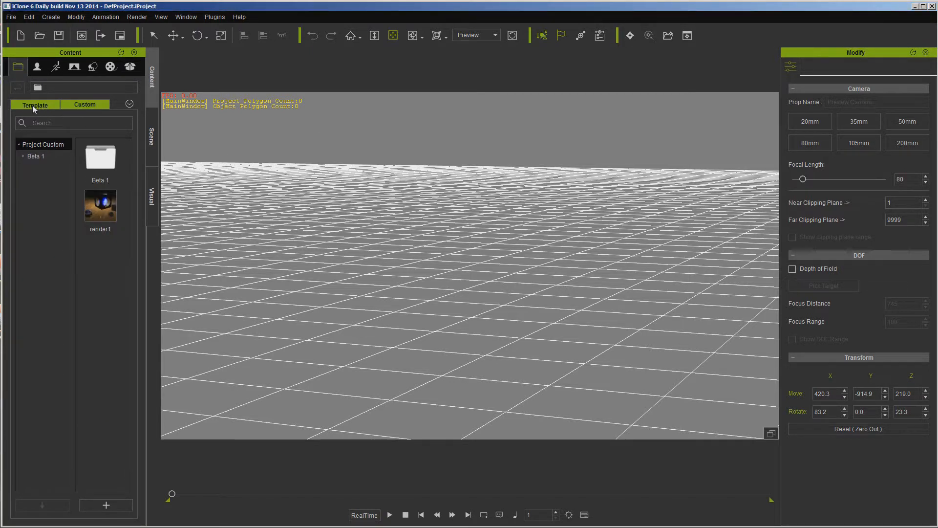
left_click(35, 104)
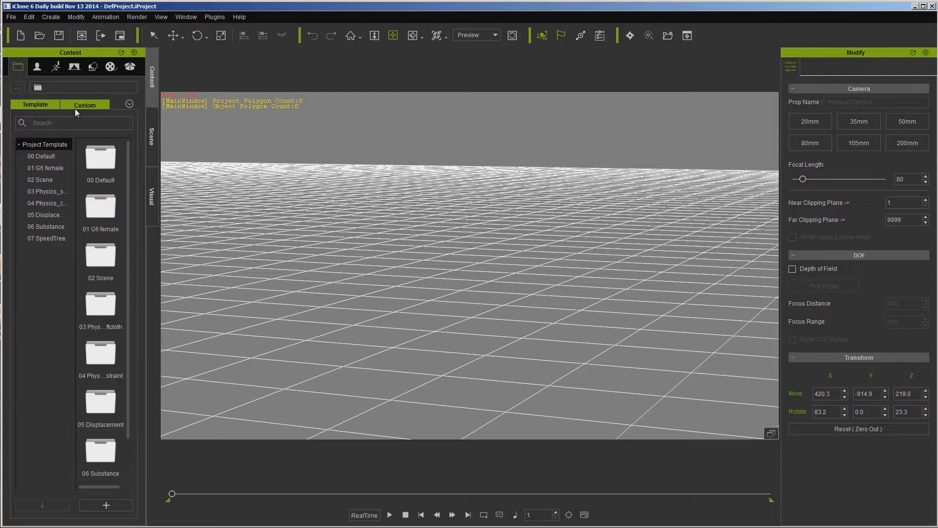
left_click(85, 103)
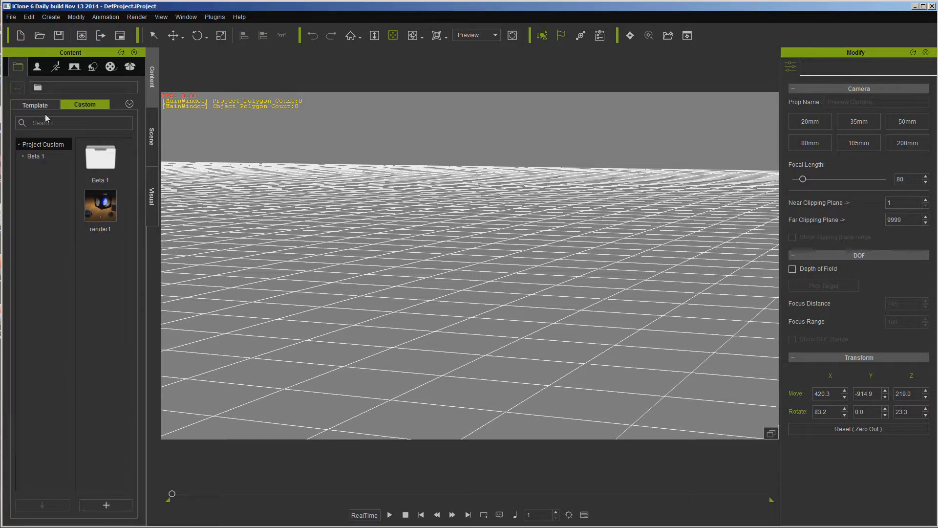
left_click(35, 104)
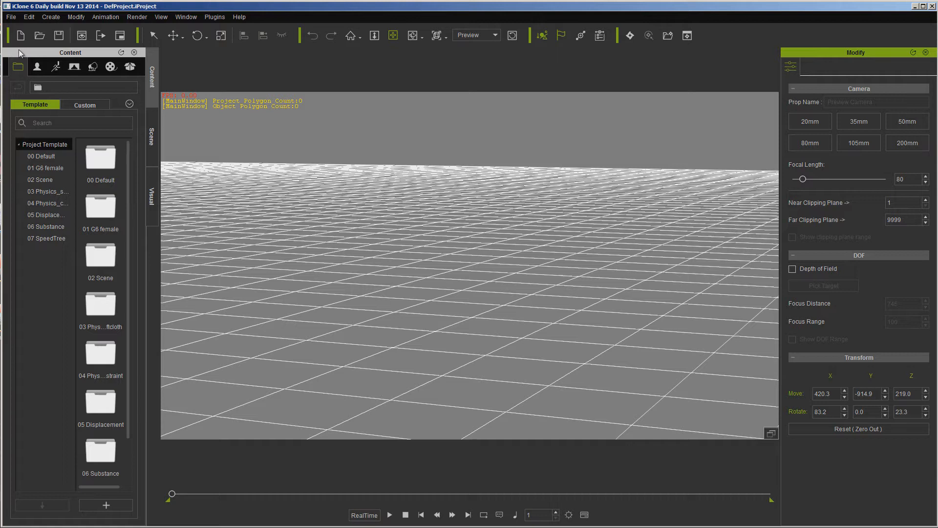
Show the actor library's Part folder of eyes, gloves, hair, shoes and skin.
left_click(35, 68)
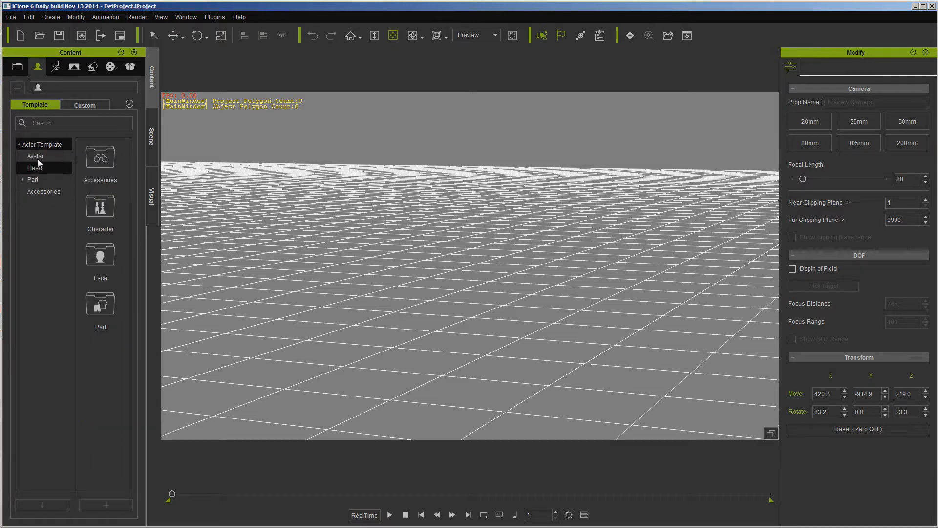
mouse_move(43, 204)
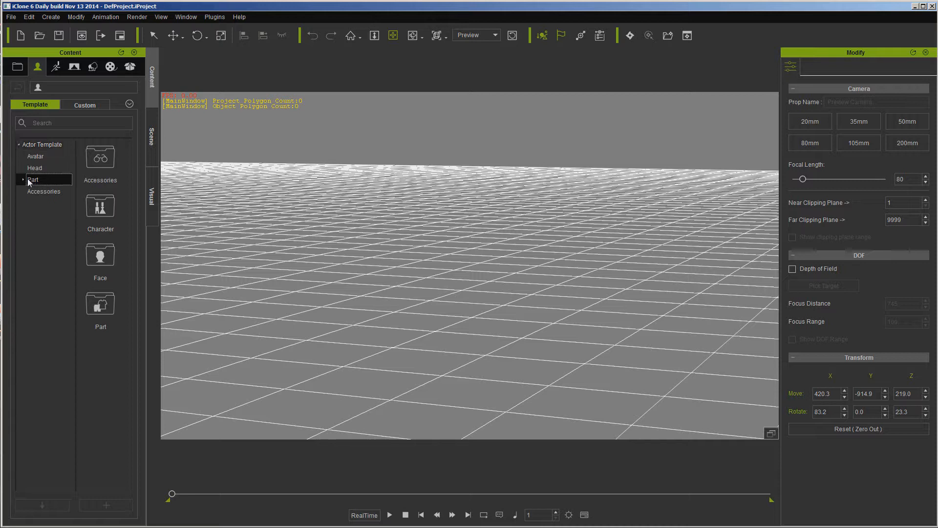
left_click(33, 179)
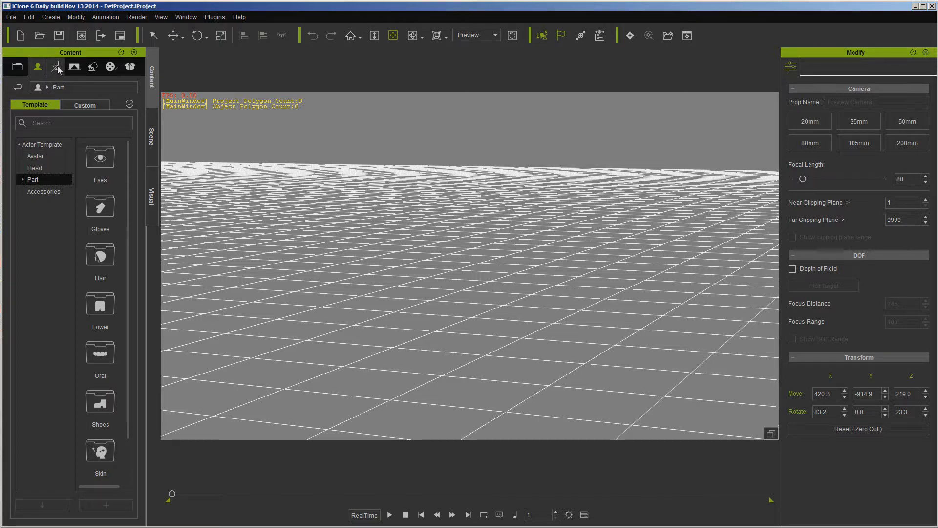
Browse the Animation motions and Stage templates, then the Set library of grass, props, sky, terrain and trees.
left_click(56, 68)
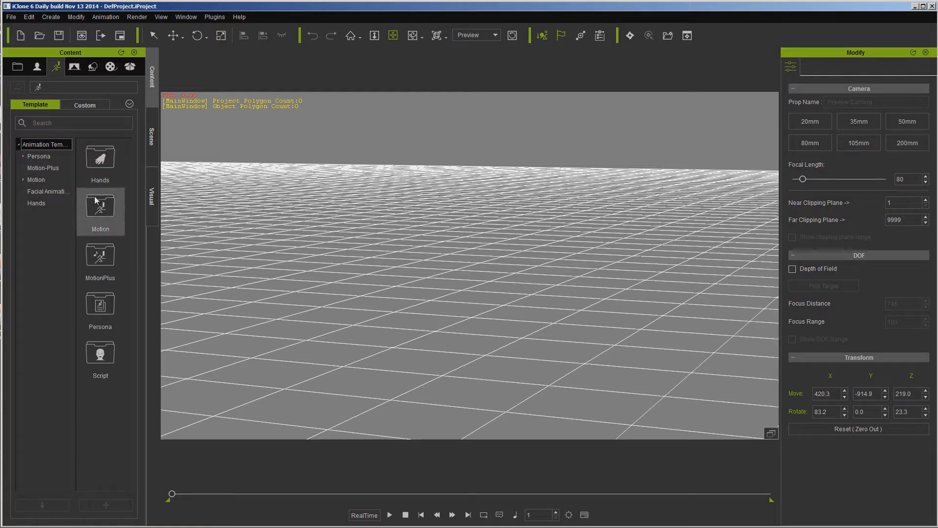
left_click(36, 203)
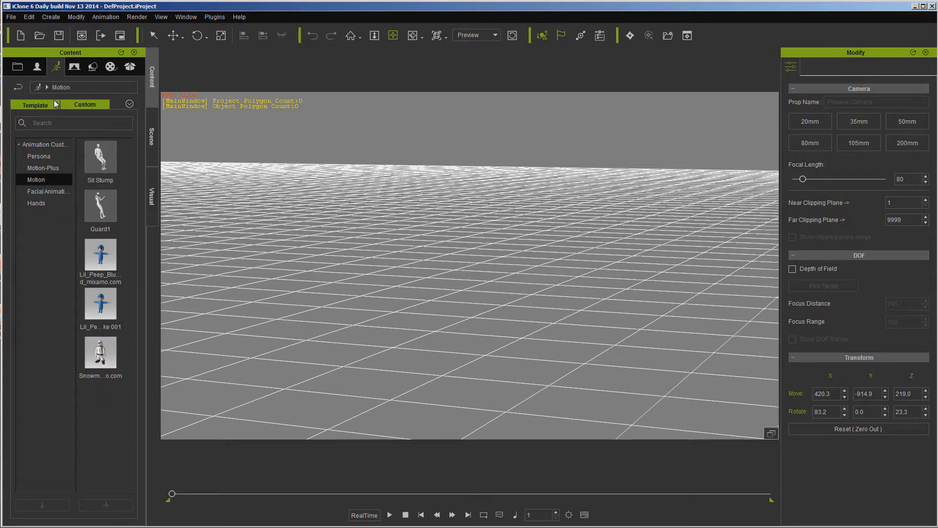
left_click(74, 68)
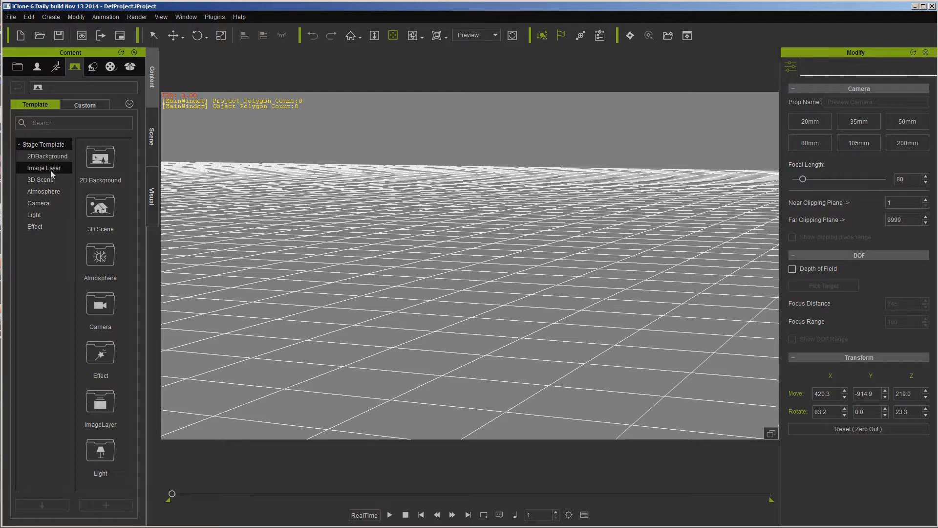
left_click(99, 207)
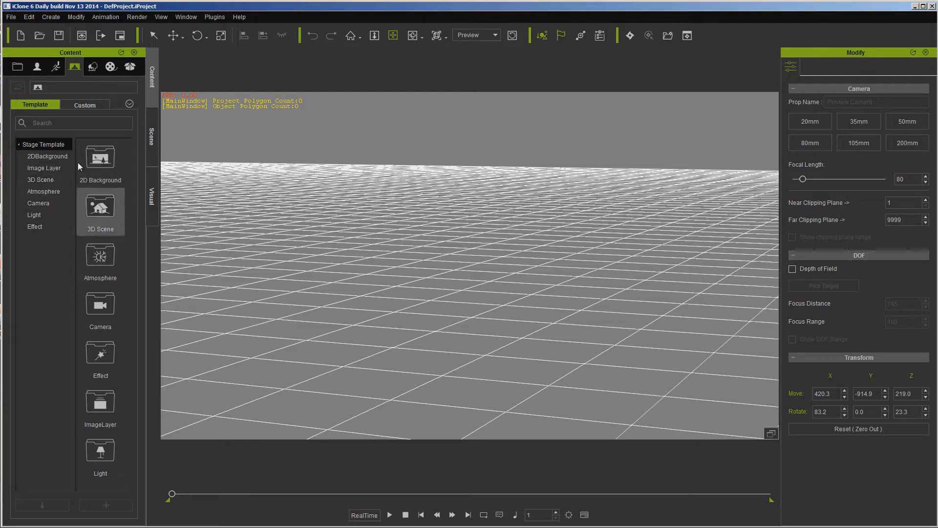
left_click(91, 67)
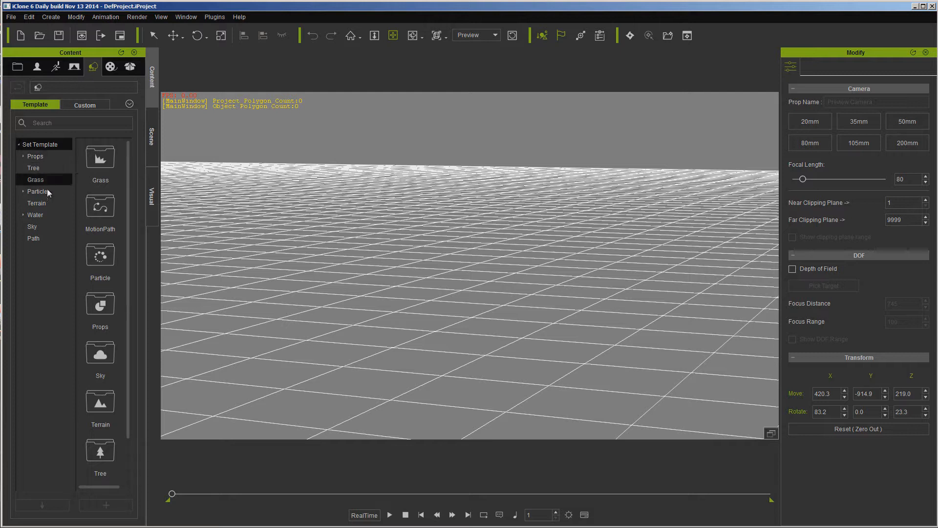
mouse_move(47, 155)
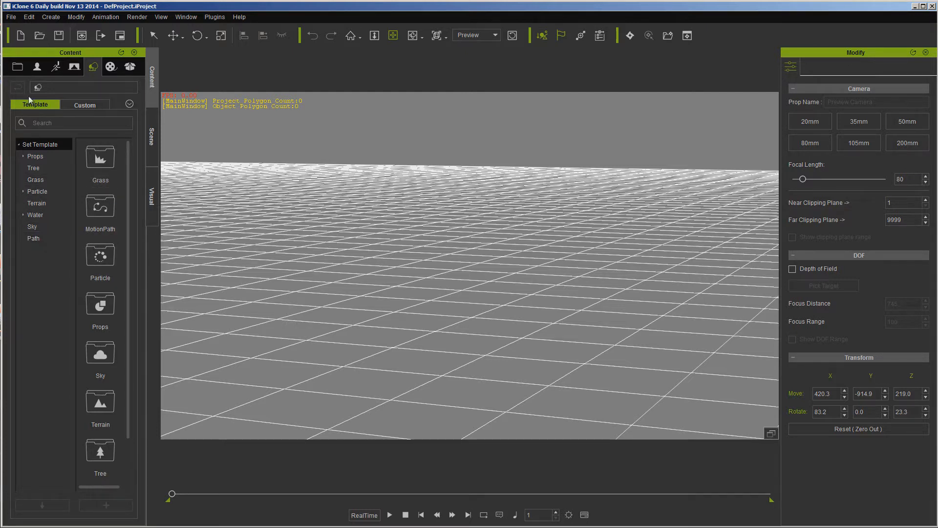
Browse the Media Substance materials, then the Pack library of New, Not Installed and Hot packs.
left_click(111, 67)
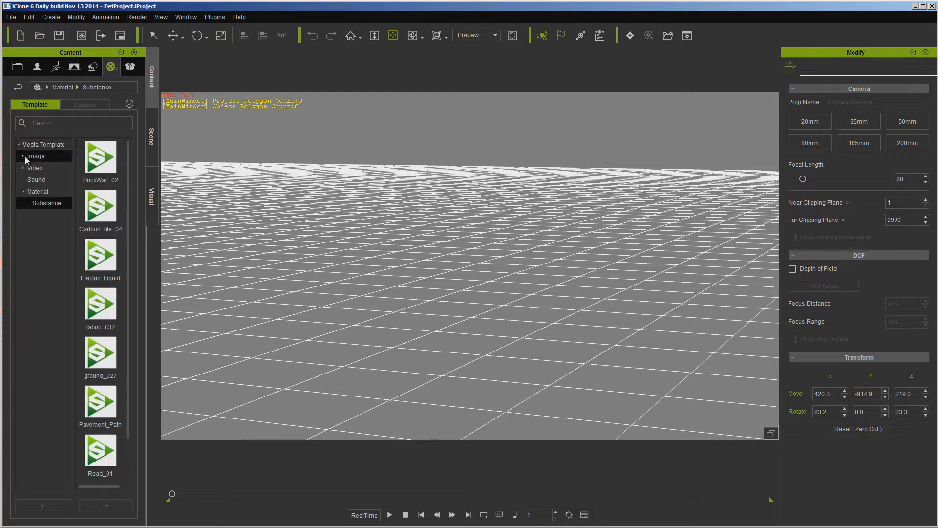
left_click(23, 155)
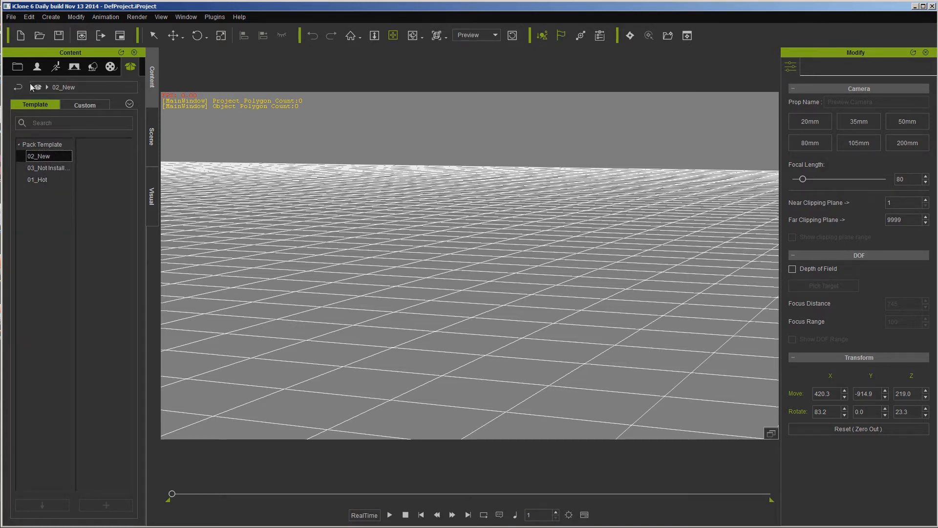
Load the Mason avatar into the scene and return to the Set library.
left_click(54, 67)
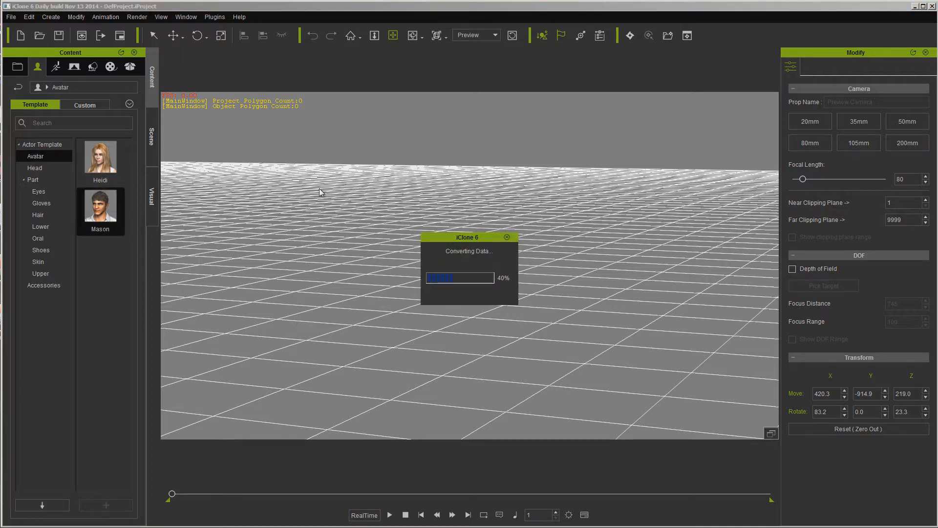
mouse_move(162, 206)
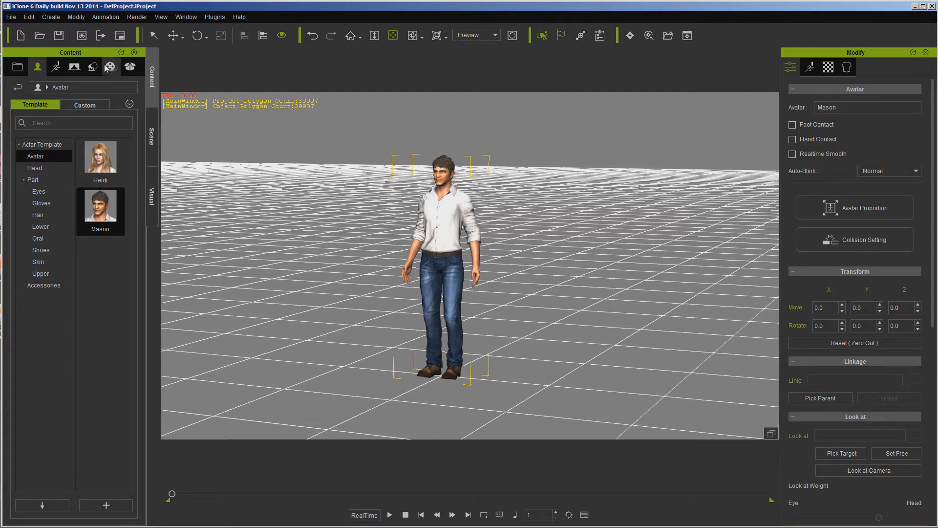
left_click(90, 67)
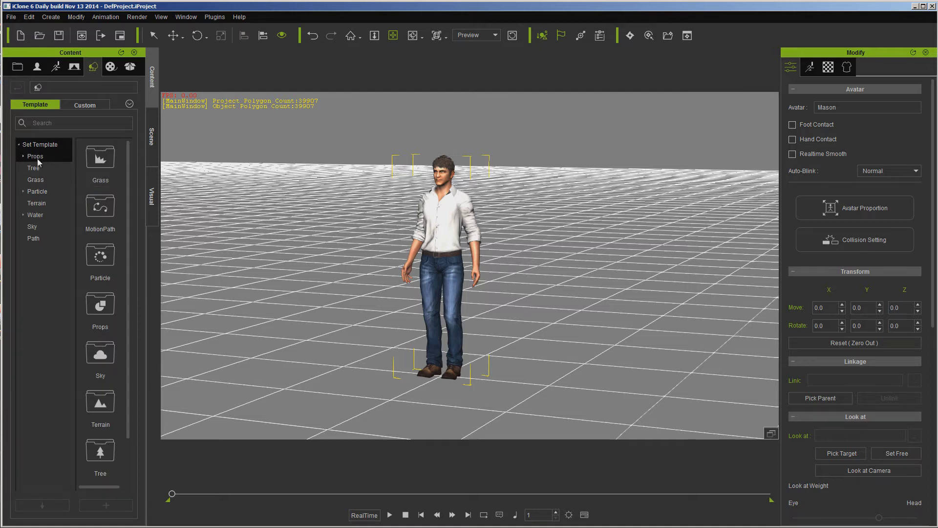
Add an AlaskaCedar tree beside Mason and show the Scene Manager object list.
left_click(35, 156)
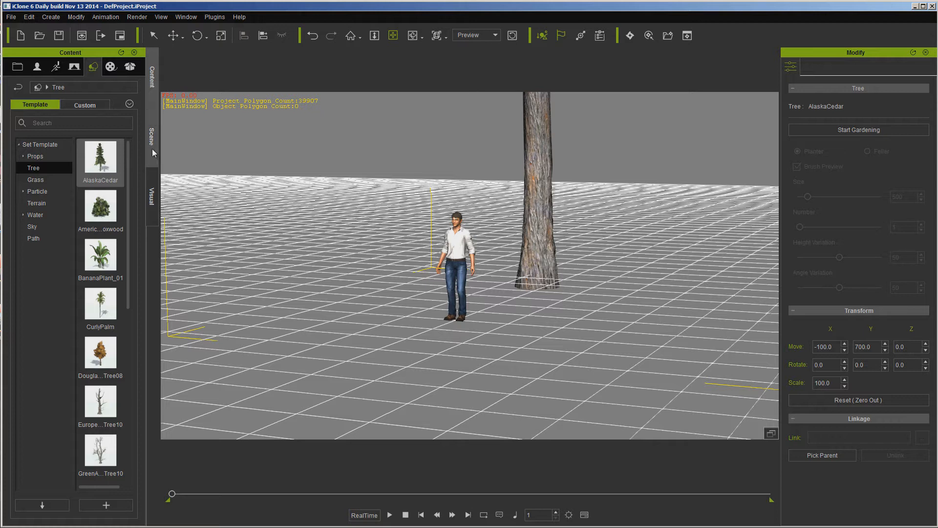
left_click(151, 136)
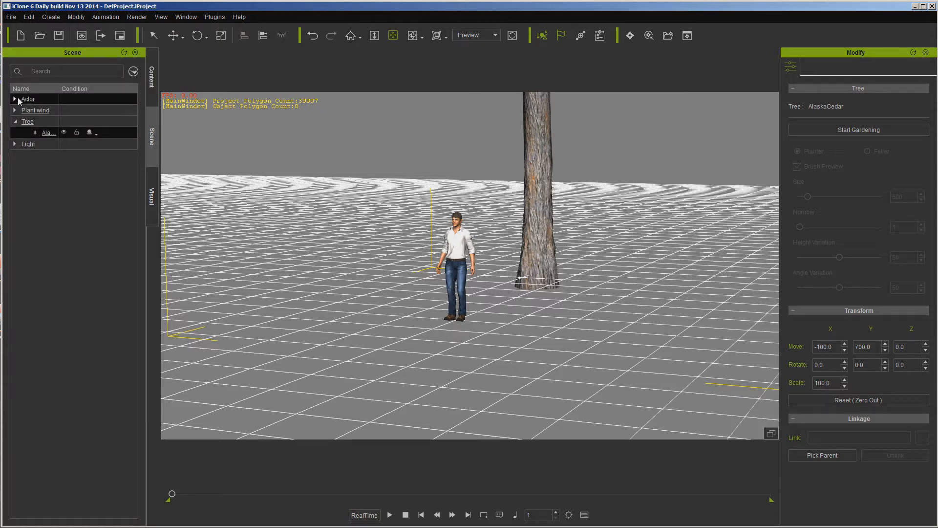
Expand the Actor node, widen the scene list, select AlaskaCedar then Mason, and show the Visual settings.
left_click(15, 99)
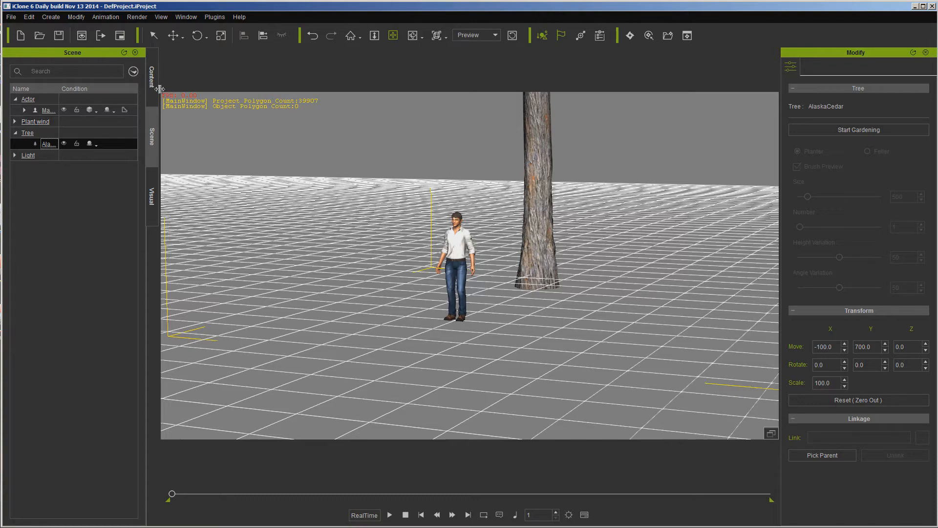
left_click_drag(147, 71, 222, 72)
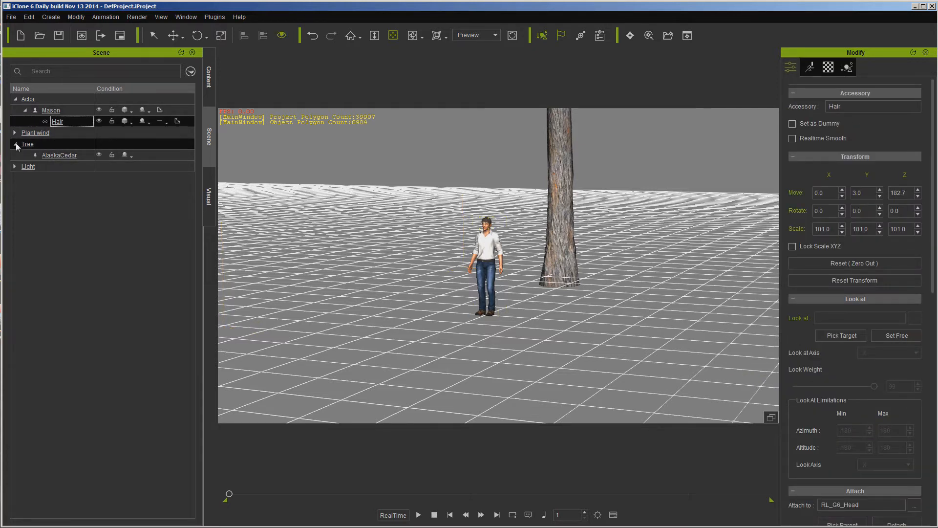
left_click(59, 154)
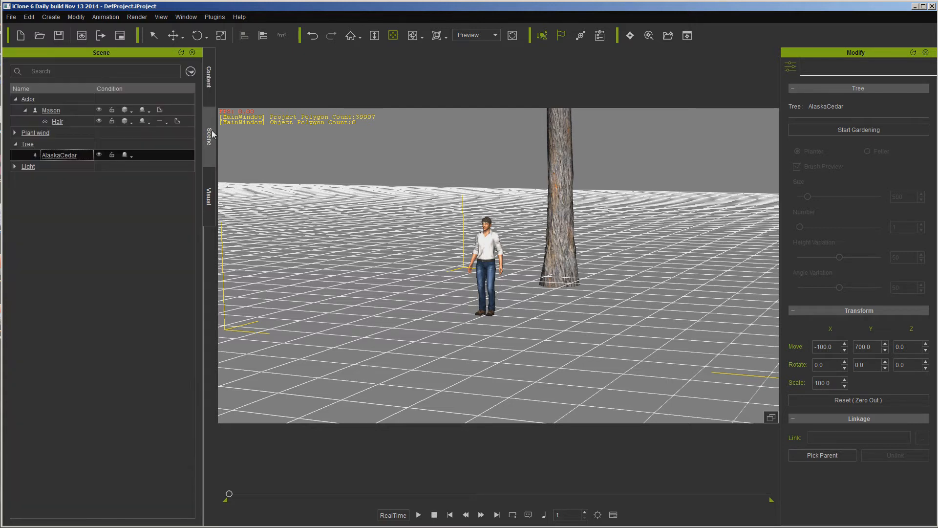
left_click(51, 109)
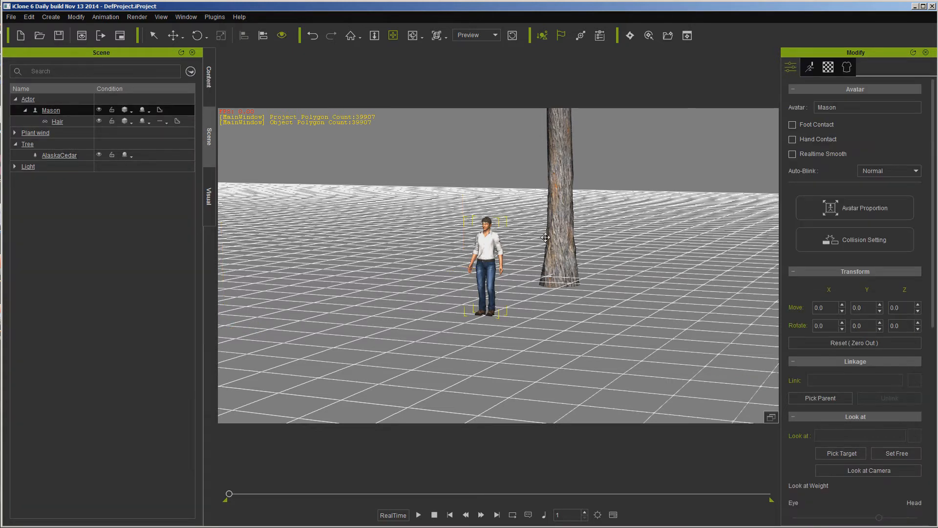
left_click(209, 193)
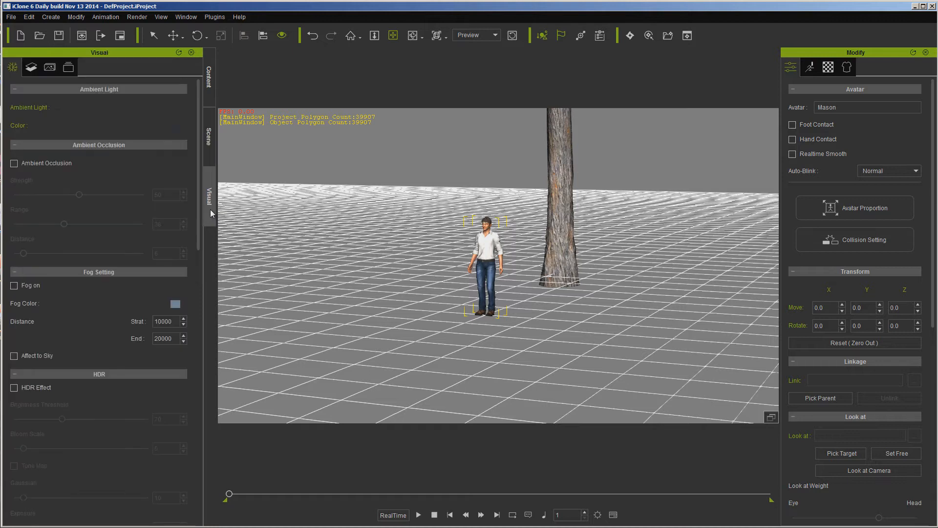
mouse_move(188, 223)
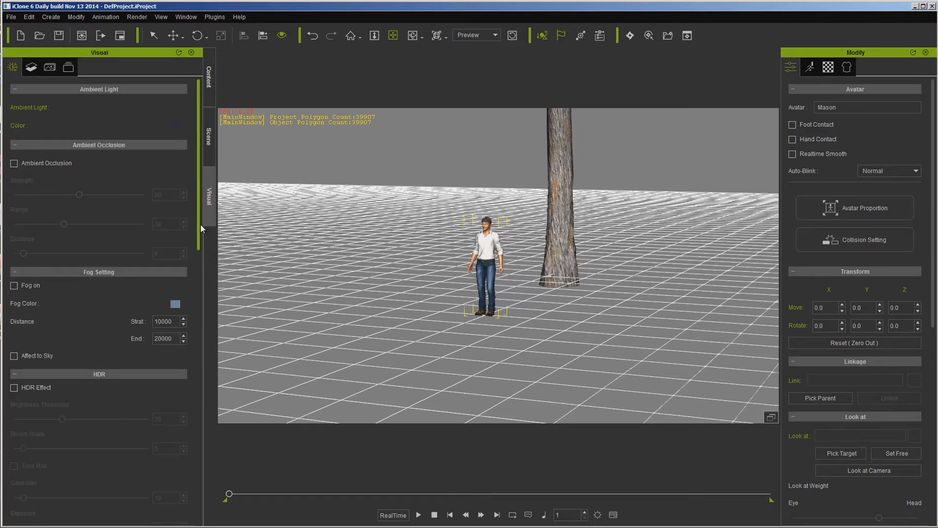
Scroll the Visual panel, then reselect AlaskaCedar in the Scene Manager.
scroll("down", 3)
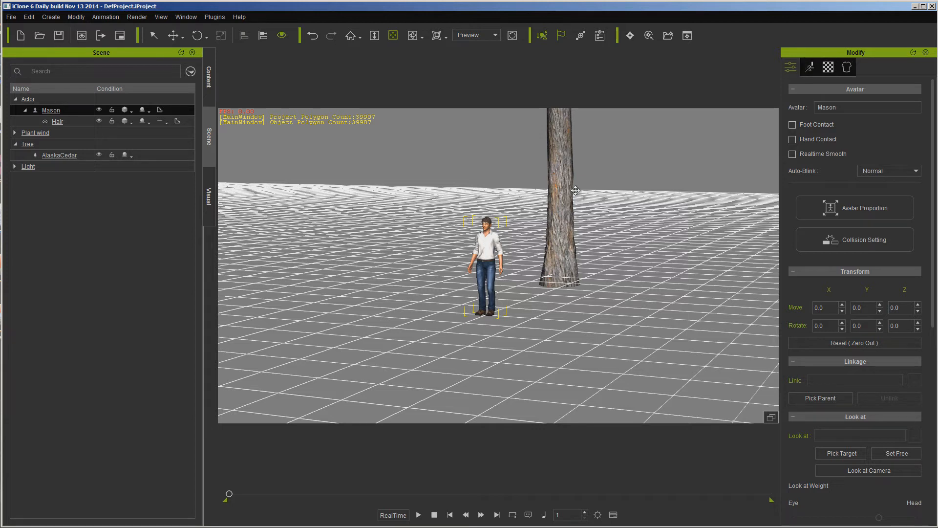
left_click(59, 155)
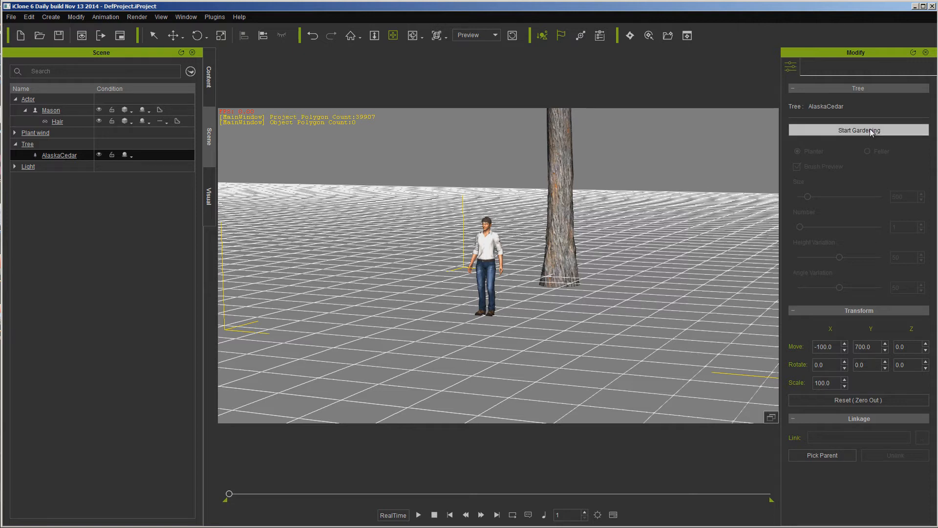
Start Gardening with Size about 3758 and Number 24, planting two dozen AlaskaCedar copies around Mason.
left_click(858, 129)
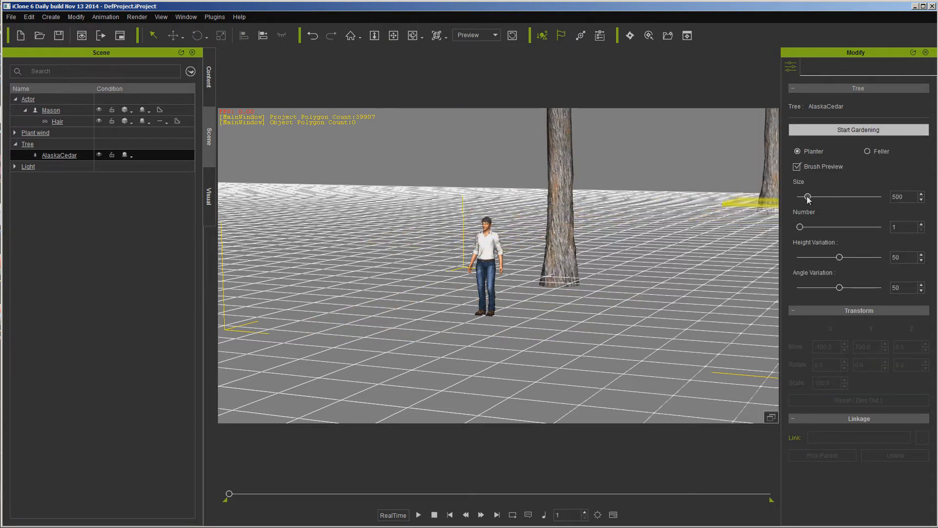
left_click_drag(808, 197, 859, 197)
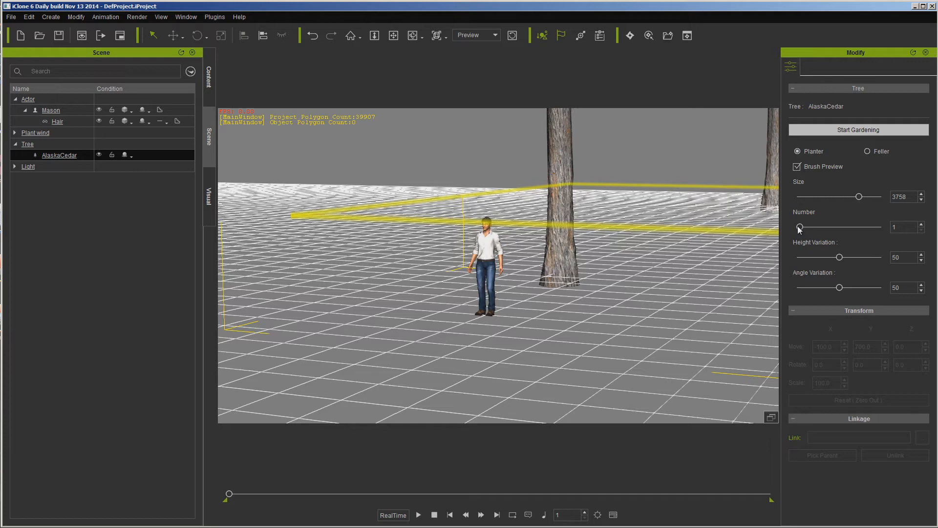
left_click_drag(798, 227, 838, 227)
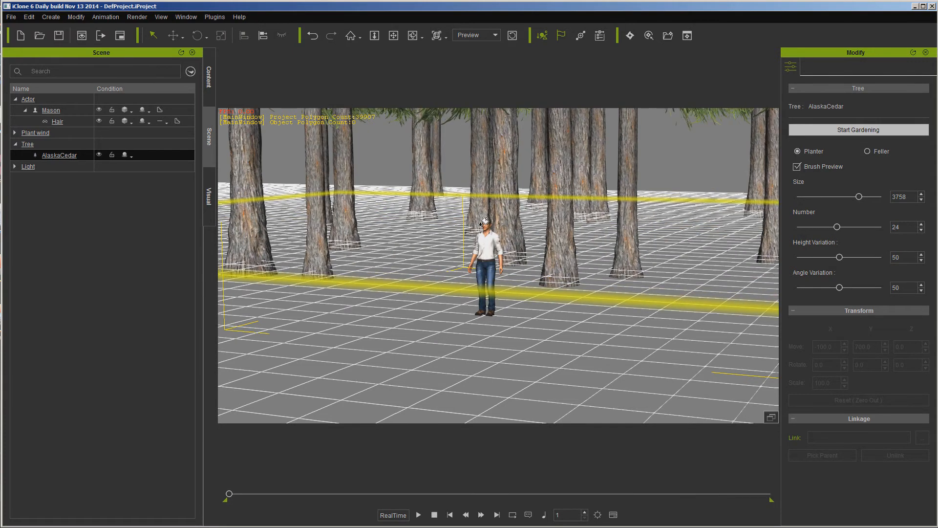
left_click(15, 144)
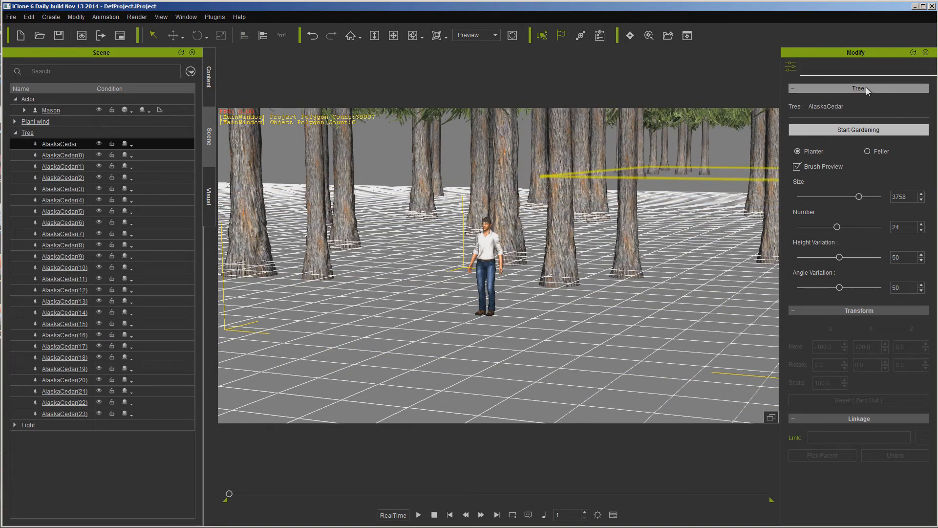
Select Mason and browse his Motion tools, then his Material colour adjustment settings.
left_click(51, 110)
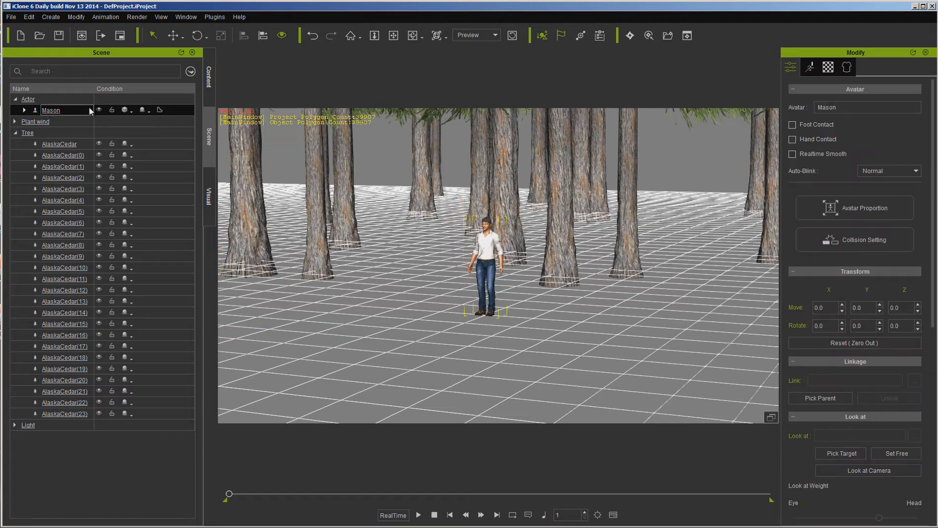
left_click(810, 67)
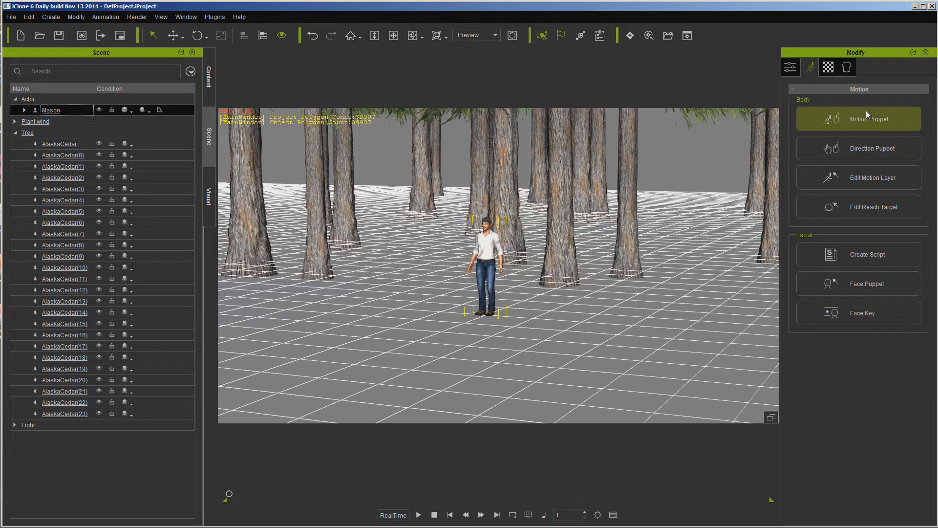
left_click(828, 67)
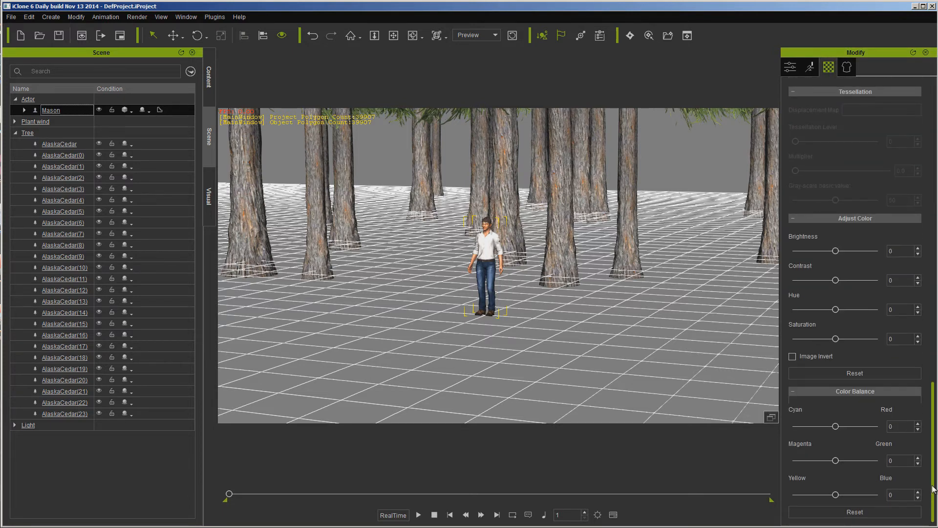
Browse Mason's Attribute and Material lists, then show his Physics cloth presets with Denim selected.
left_click(789, 66)
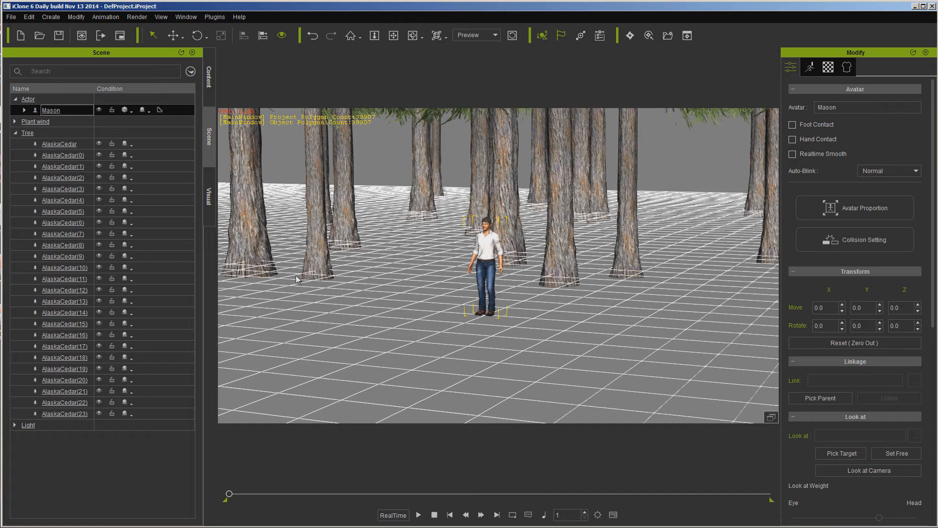
left_click(827, 67)
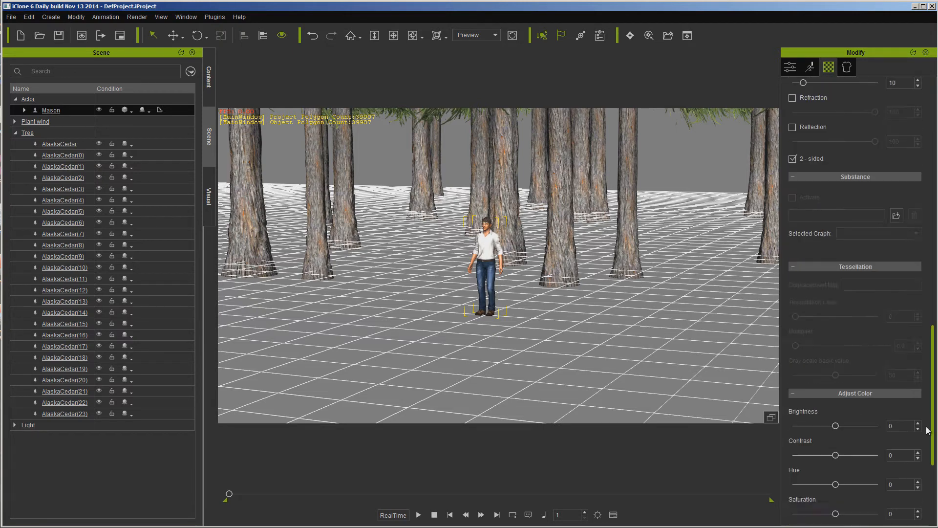
left_click(847, 67)
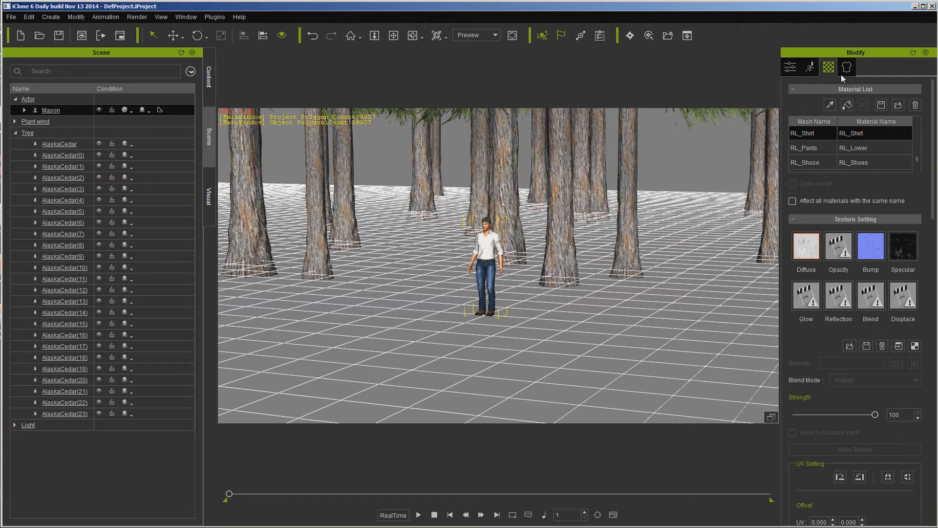
left_click(847, 66)
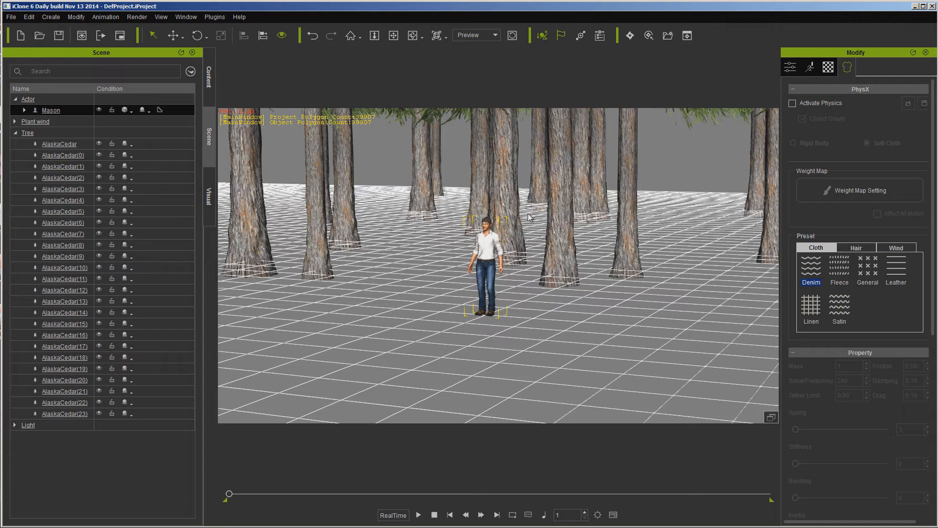
Start Weight Map Setting, acknowledge the multiple-materials warning, cancel the image dialog and close the panel.
left_click(860, 189)
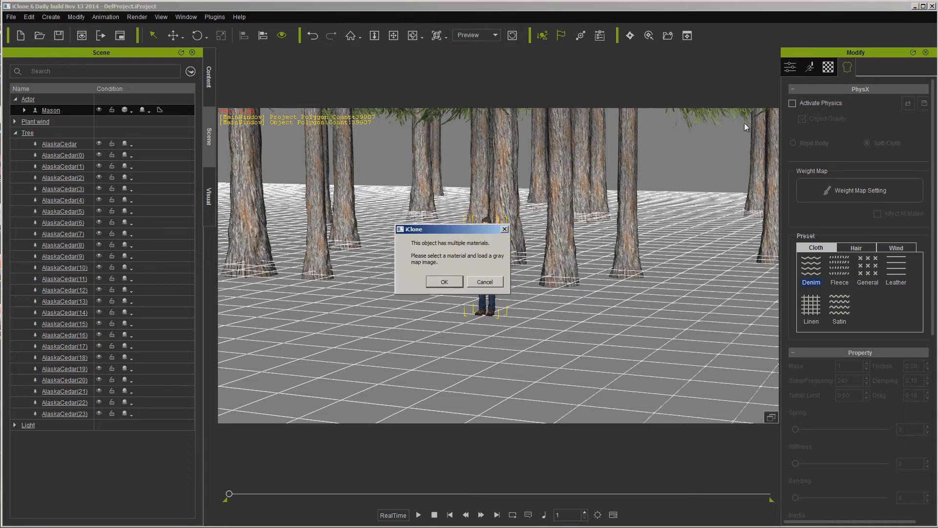
left_click(444, 281)
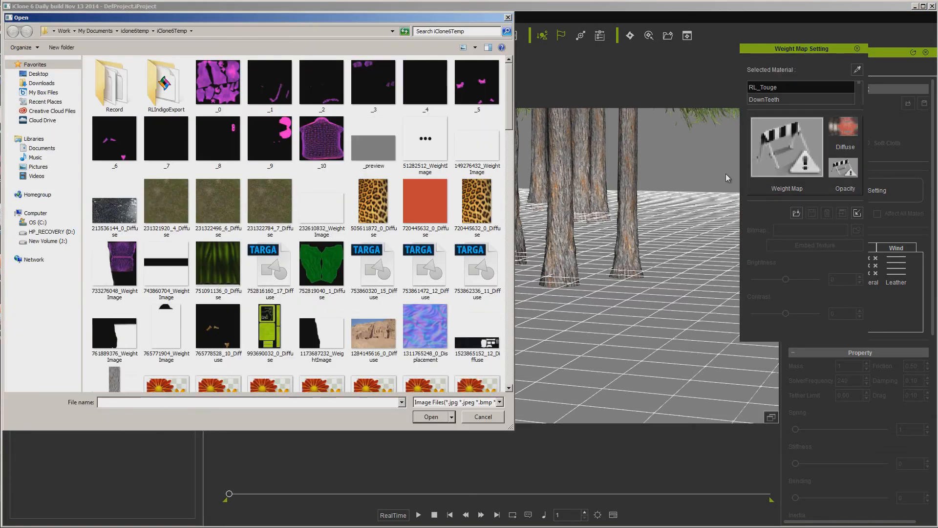
left_click(483, 416)
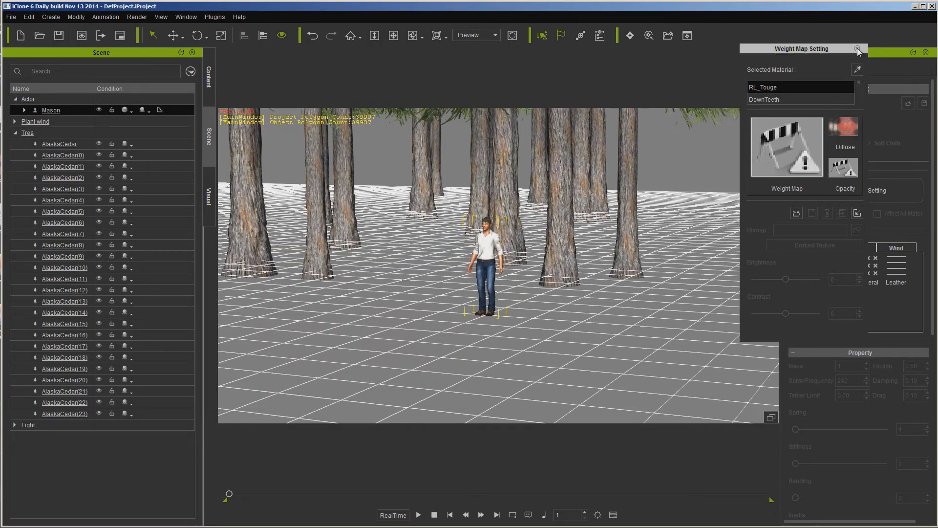
left_click(857, 49)
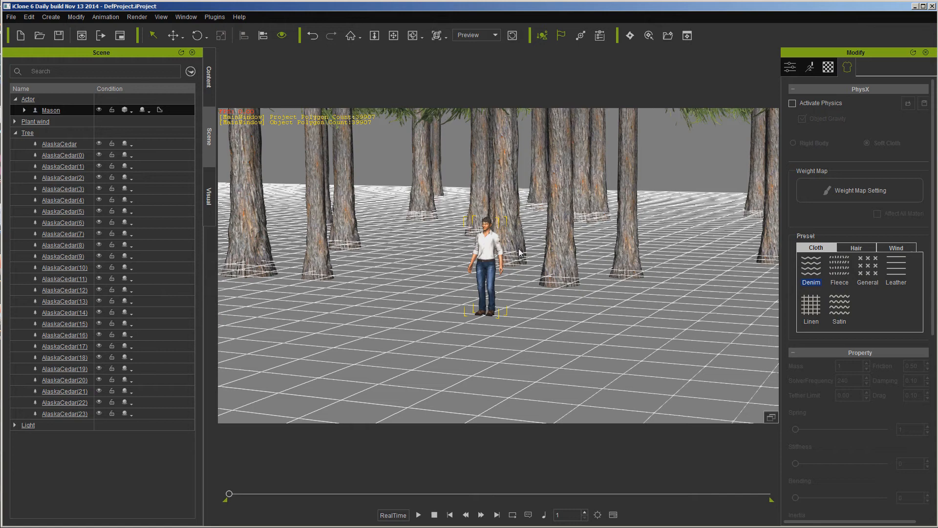
mouse_move(872, 220)
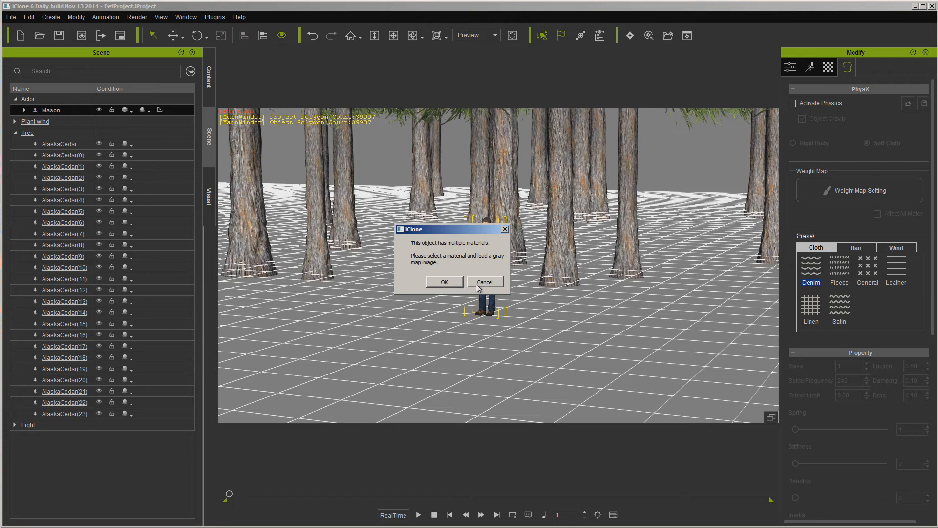
Dismiss the remaining warning and show Mason's basic Attribute properties.
left_click(485, 281)
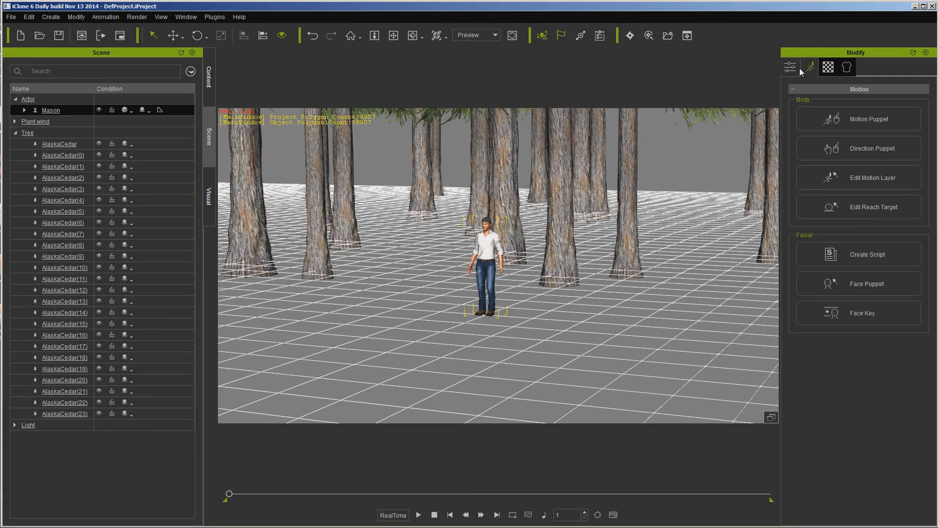
left_click(788, 67)
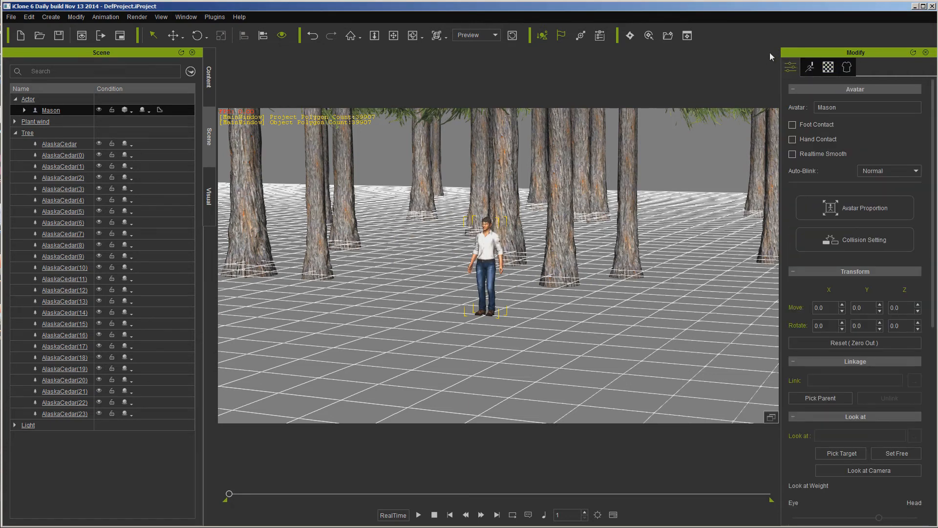
left_click(829, 66)
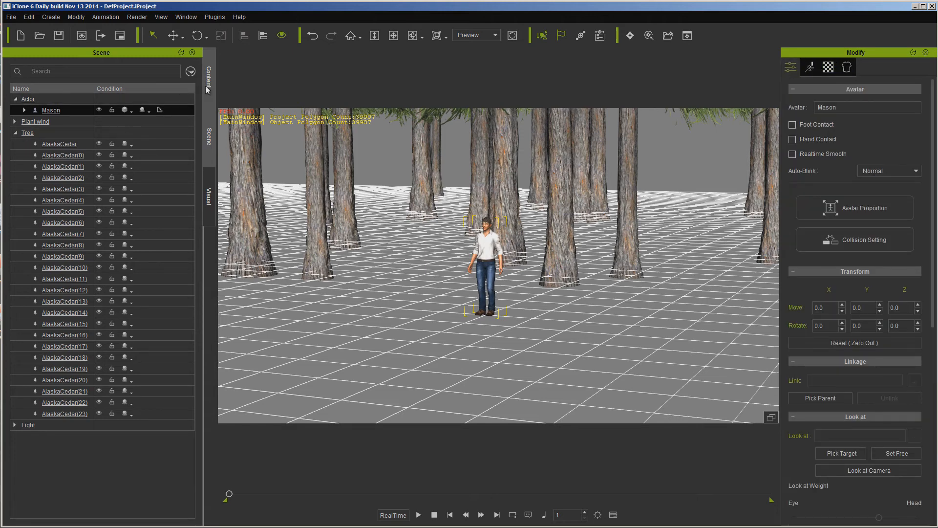
Show the tree content library and reposition the floating Preference and Project windows.
left_click(209, 78)
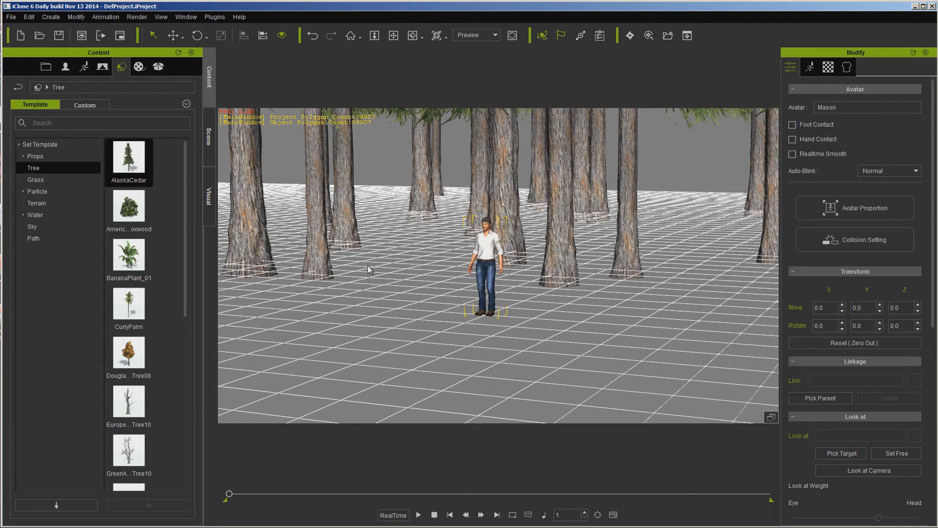
mouse_move(371, 236)
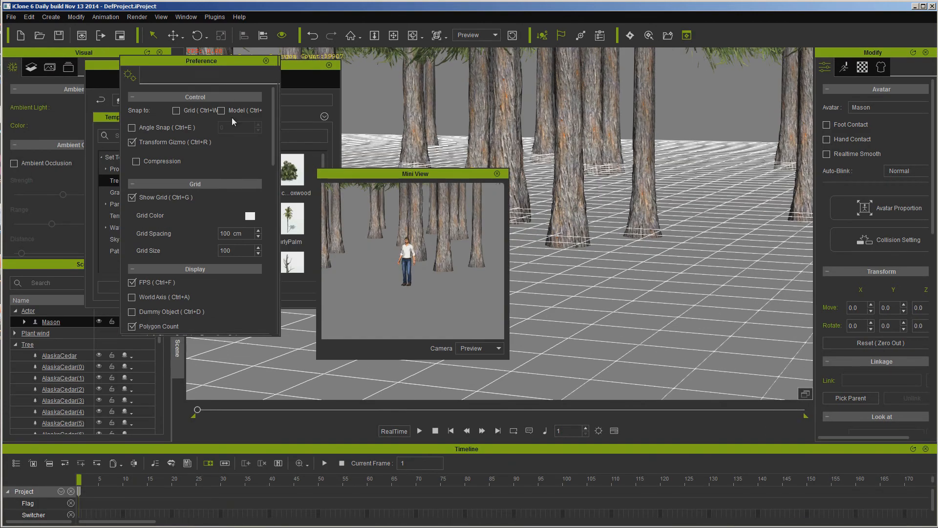
left_click_drag(201, 61, 746, 47)
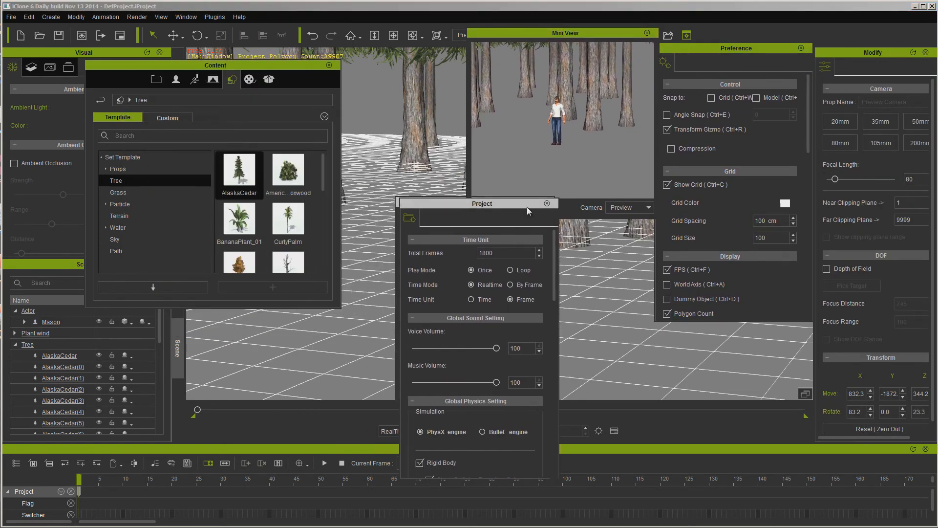
left_click_drag(482, 204, 533, 233)
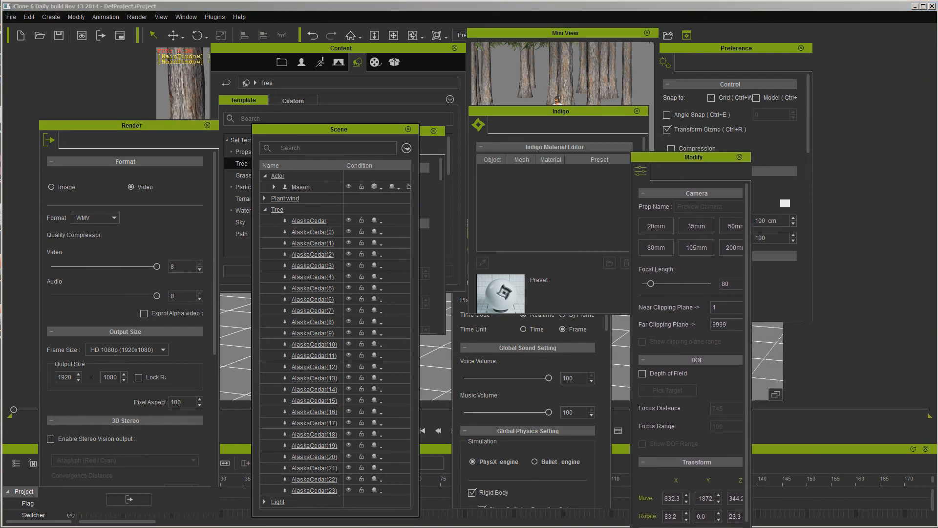
mouse_move(321, 352)
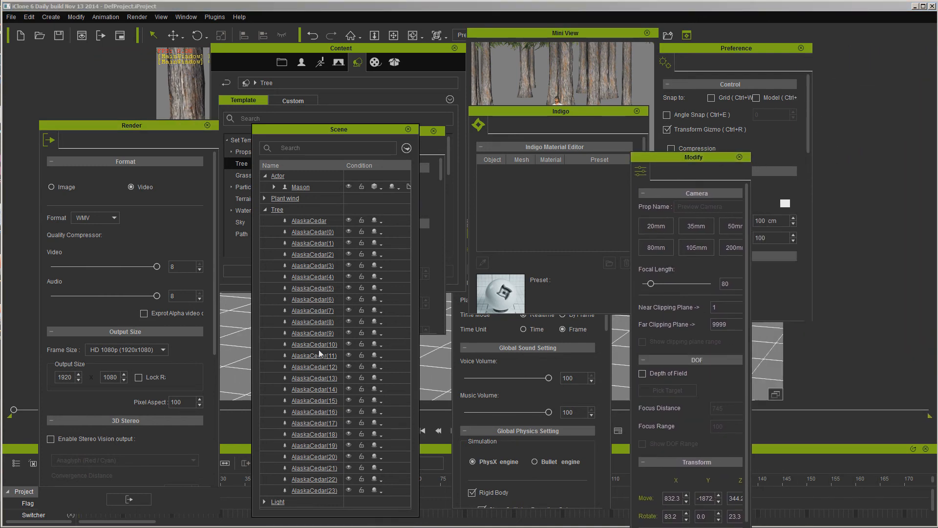
mouse_move(592, 328)
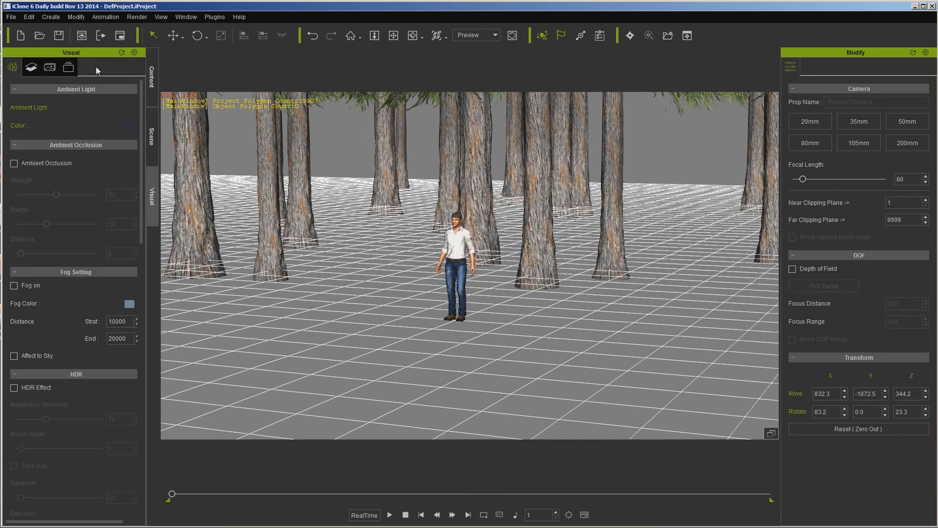
Show the tree content library in place of the Visual settings in the docked layout.
left_click(152, 139)
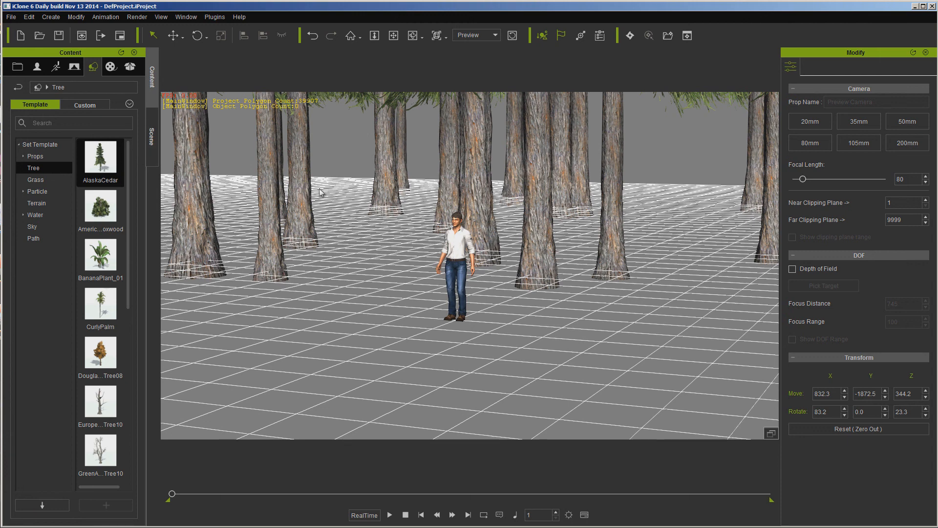
mouse_move(649, 186)
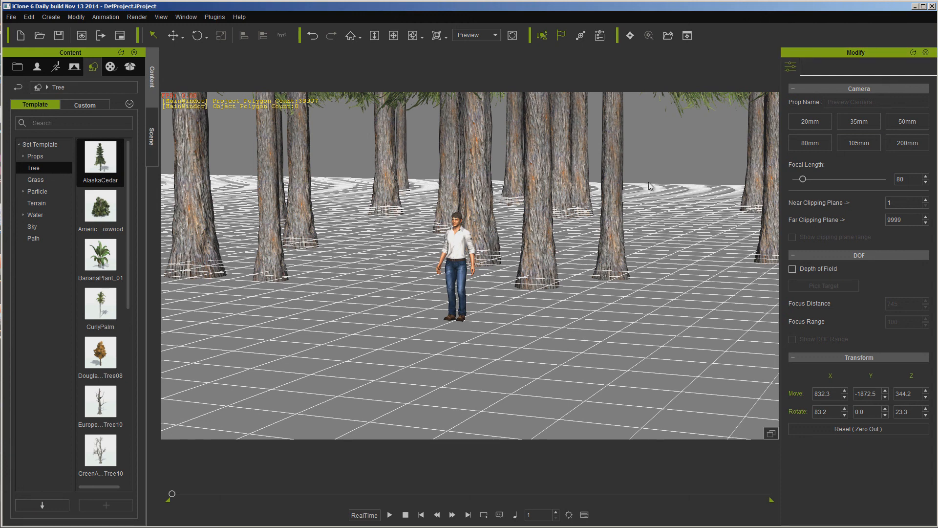
mouse_move(452, 312)
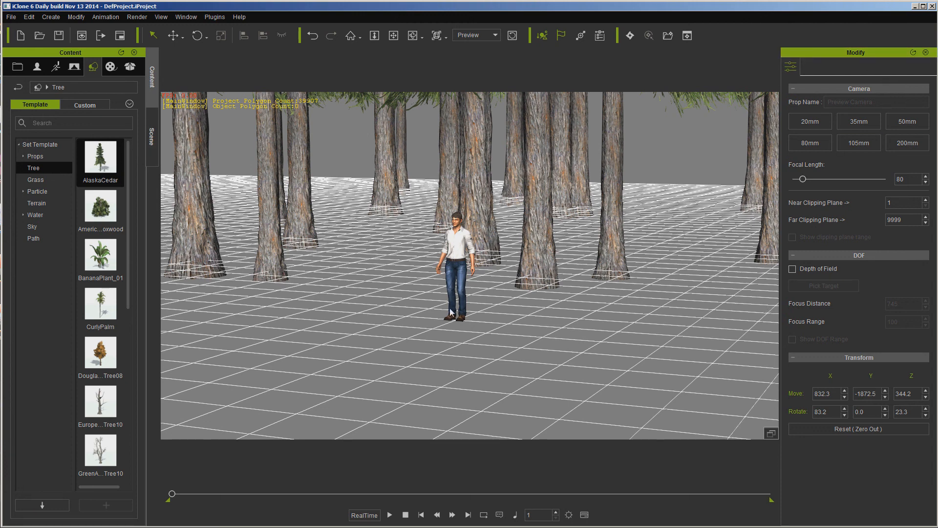